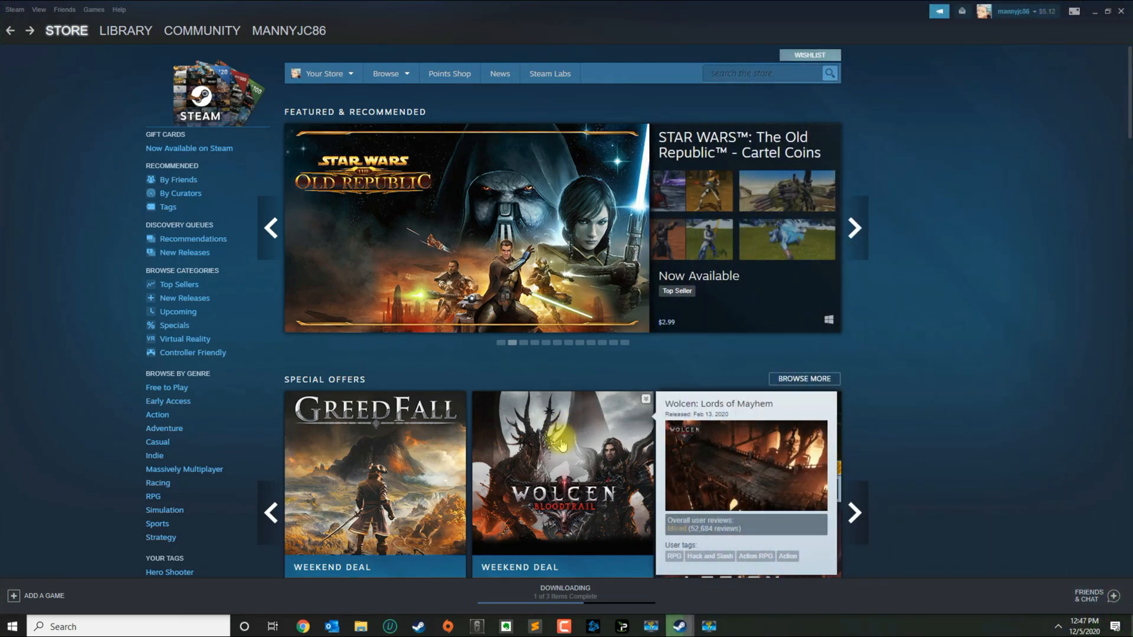
- Bring up the top-left Steam menu listing account, offline, updates and settings options
click(853, 228)
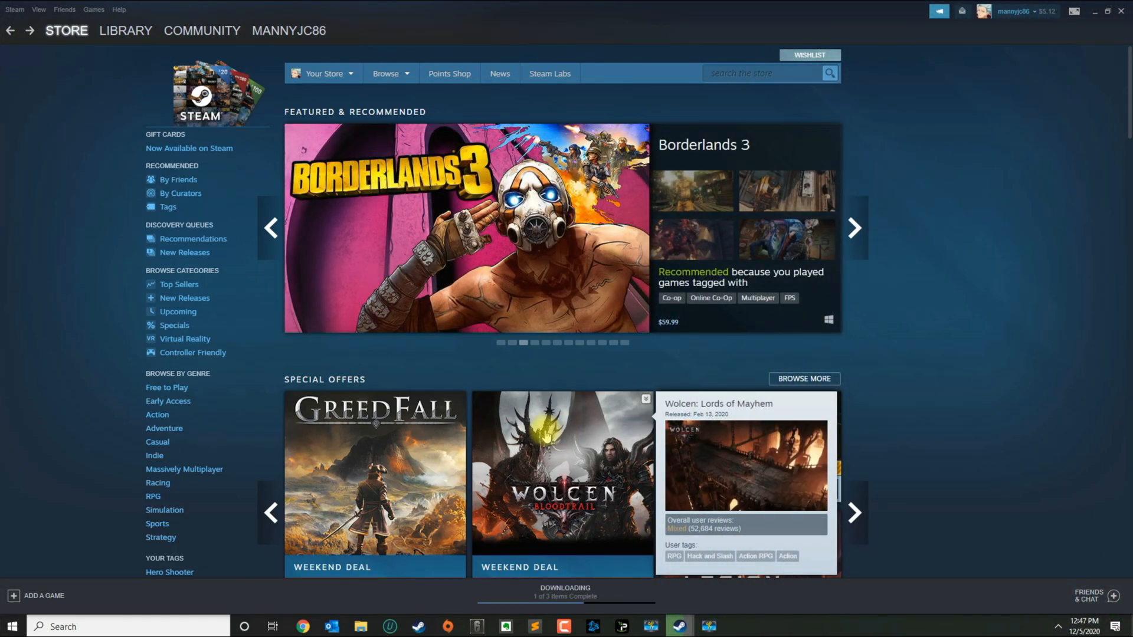
mouse_move(35, 57)
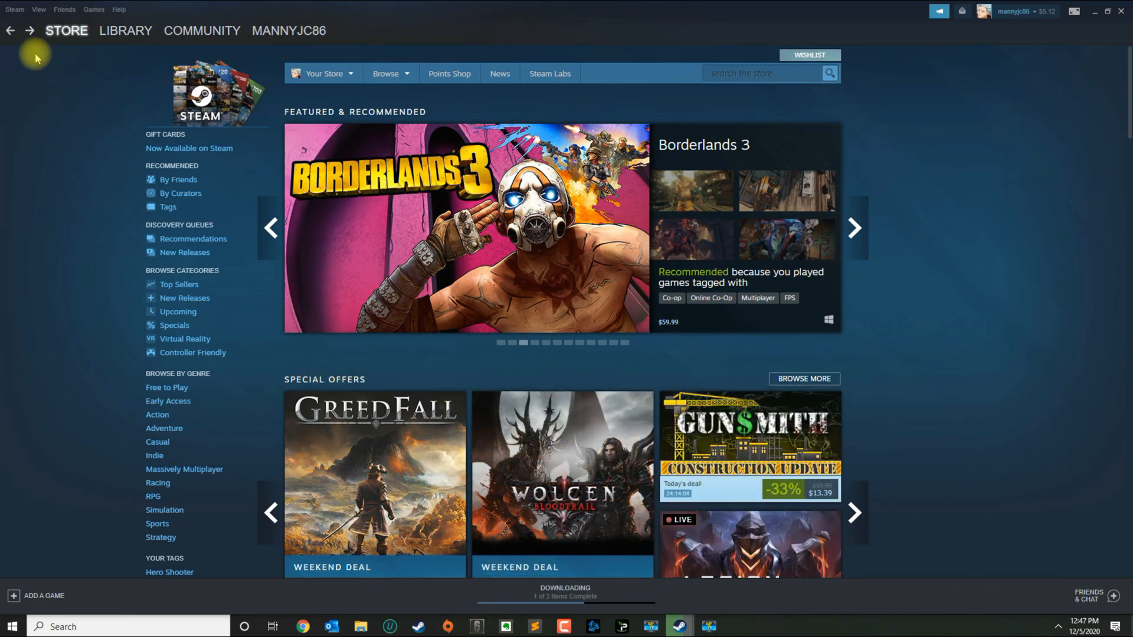
mouse_move(13, 9)
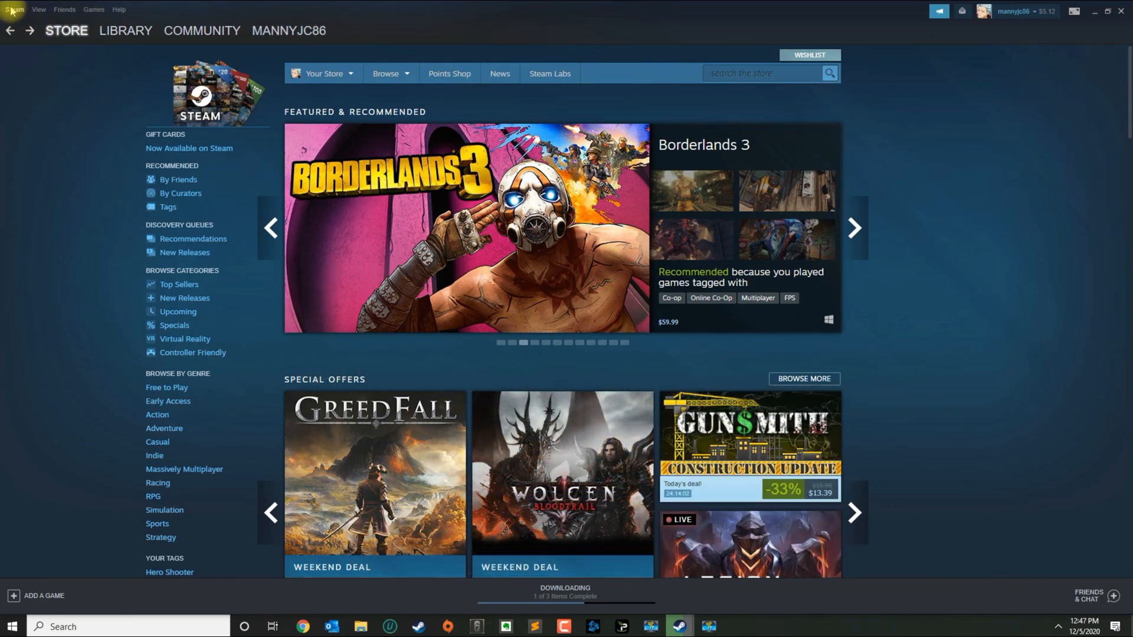
click(13, 10)
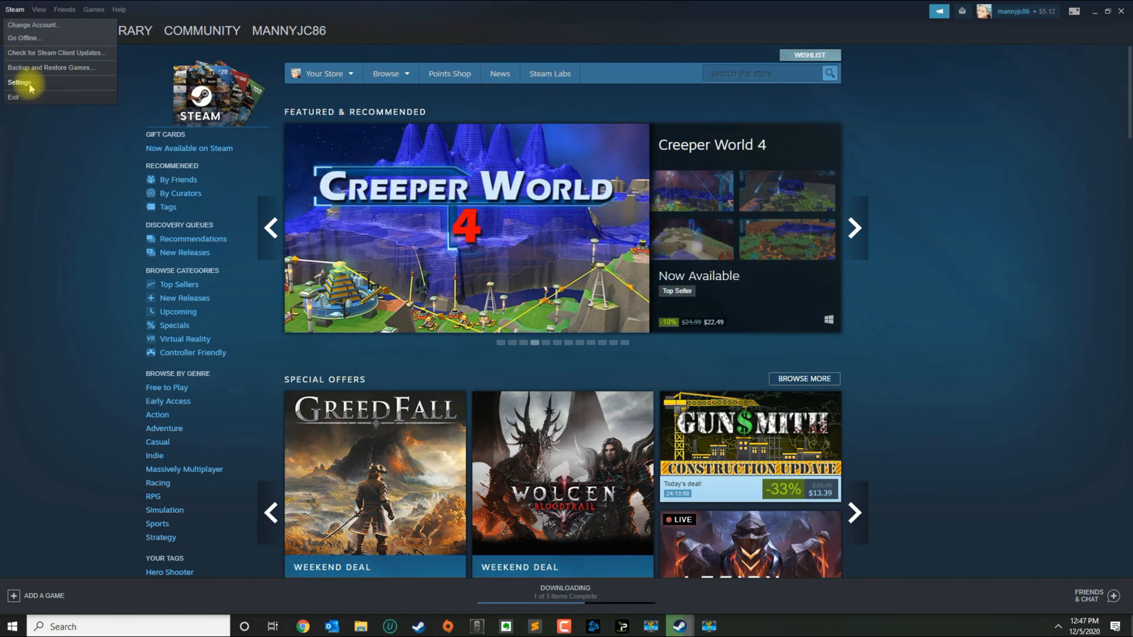
- In Settings > In-Game, replace the screenshot shortcut M with Z and confirm with OK
click(19, 82)
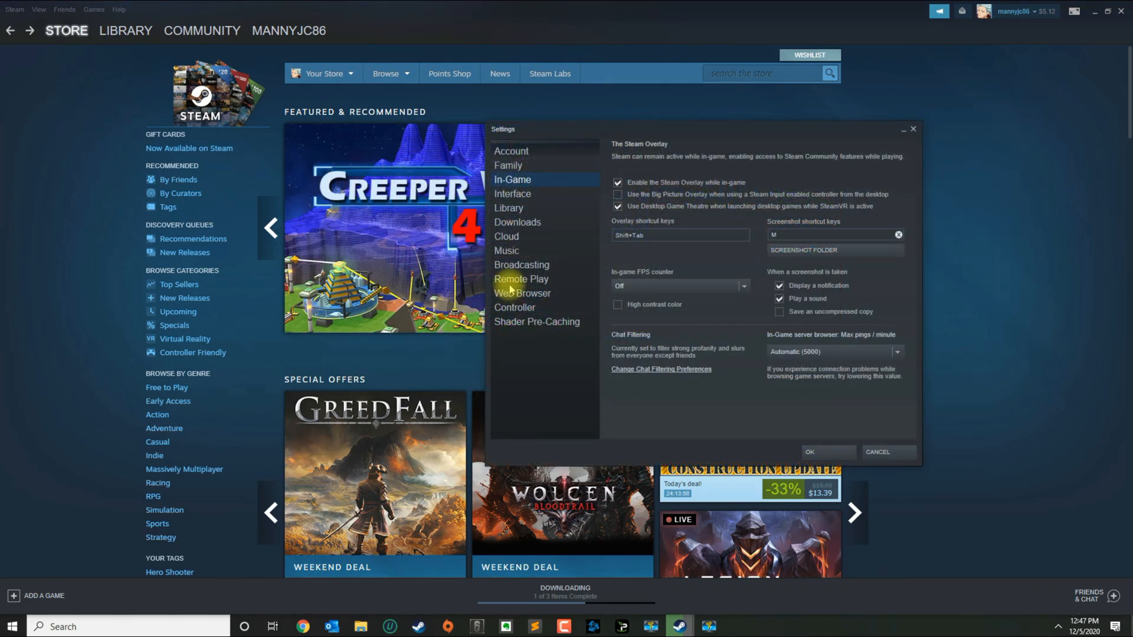
mouse_move(513, 180)
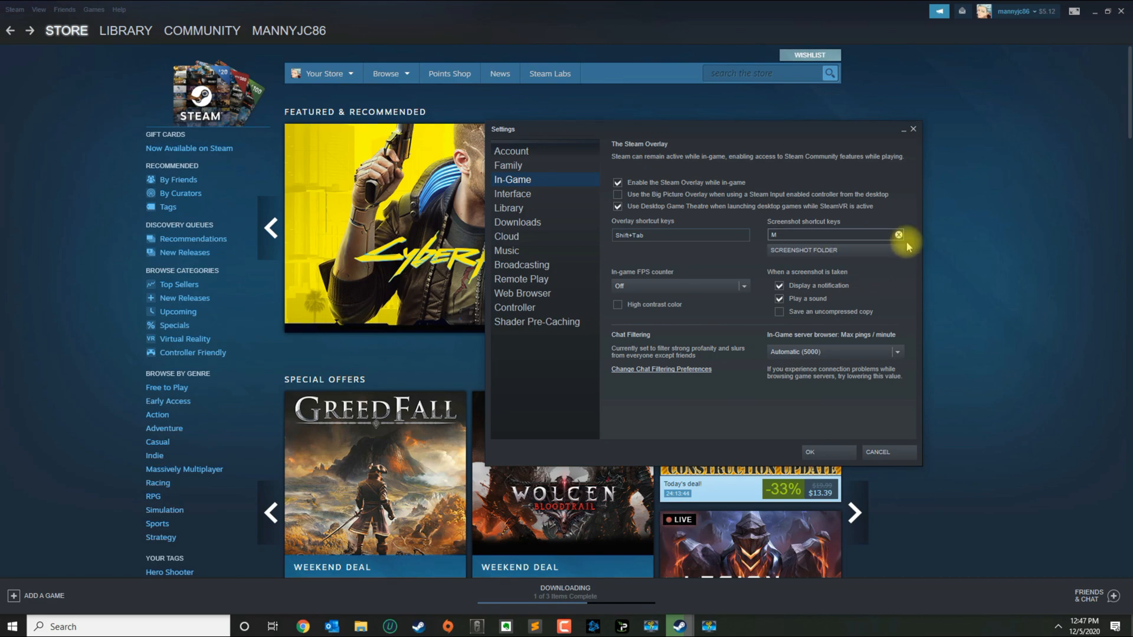
click(898, 234)
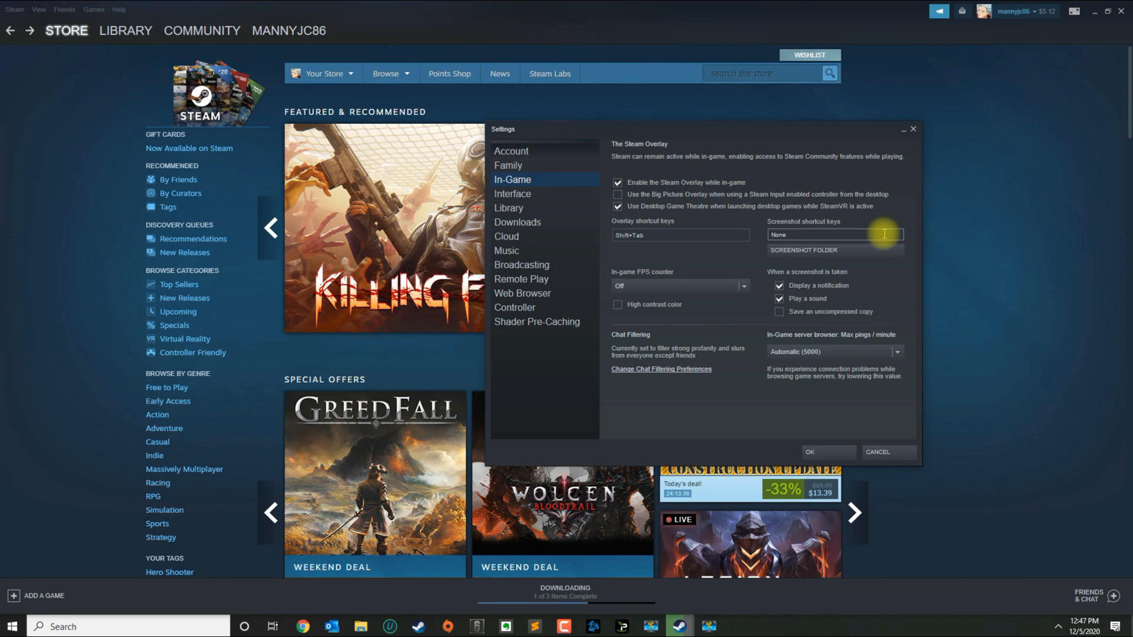
text(Z)
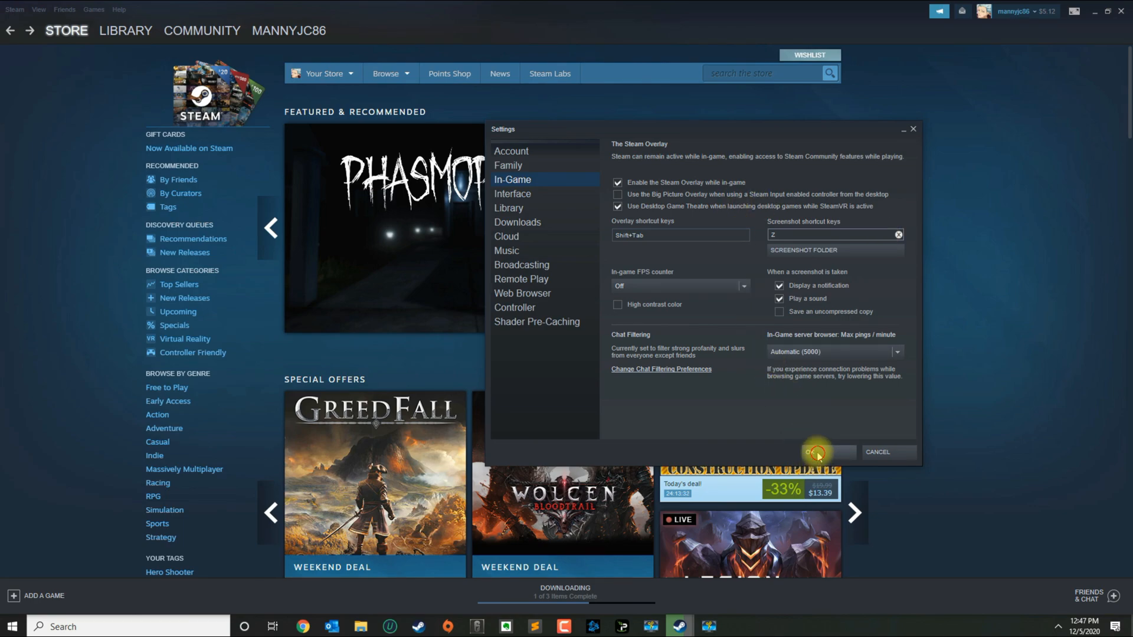
click(821, 452)
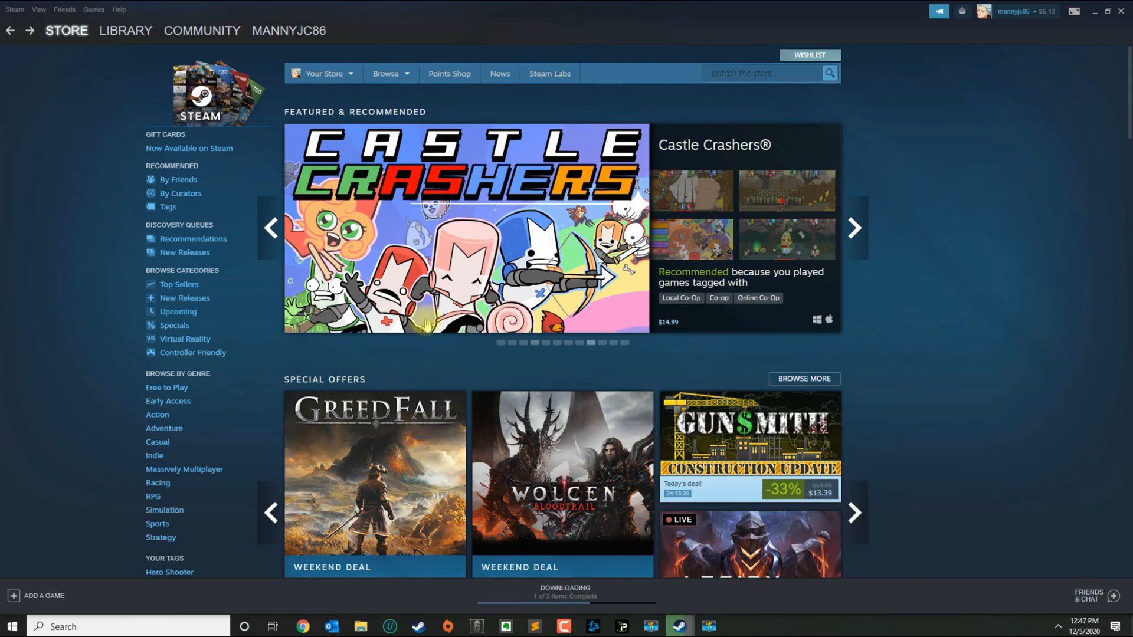
- Go to the Library and launch Brawlhalla with the green PLAY button
click(125, 31)
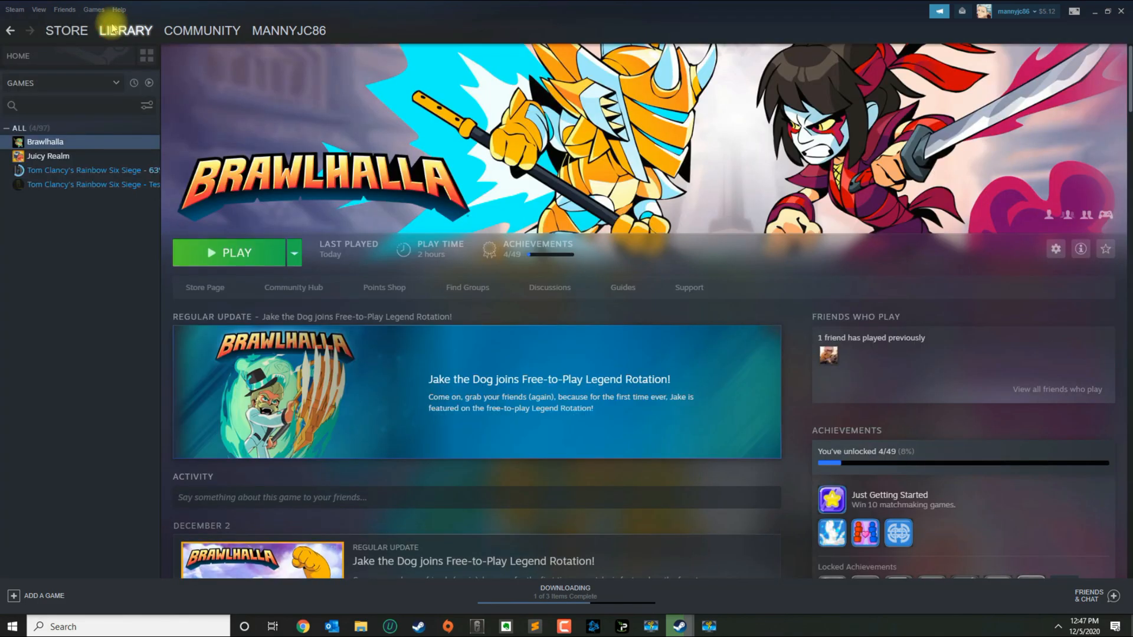
mouse_move(241, 182)
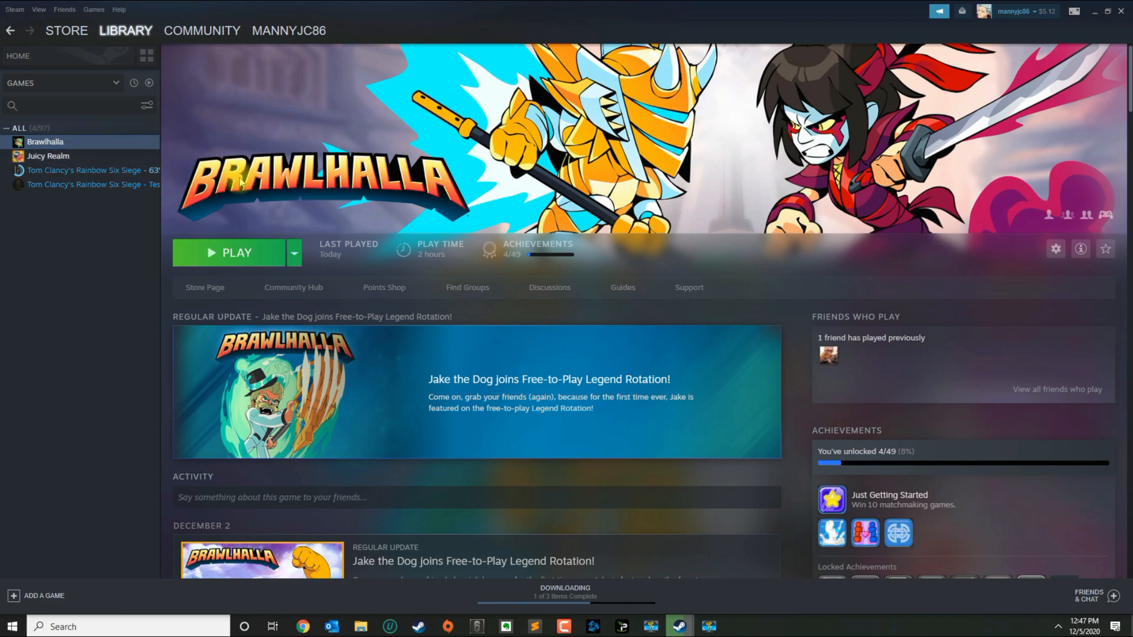
click(236, 253)
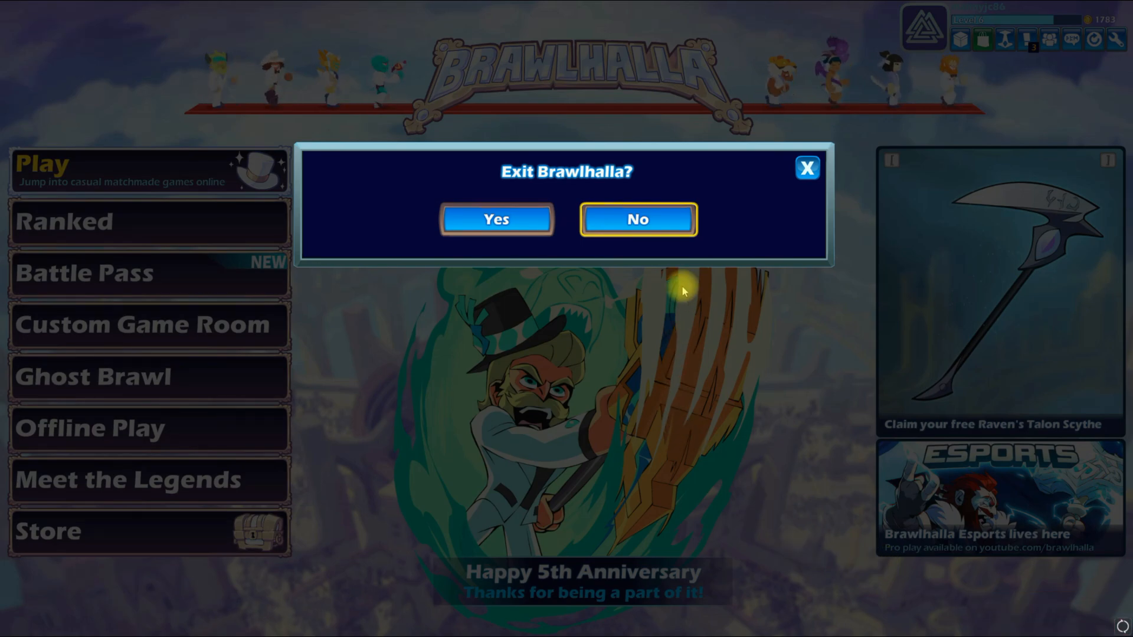
- Capture a Brawlhalla main-menu screenshot with the new Z shortcut and bring up the exit prompt
click(637, 219)
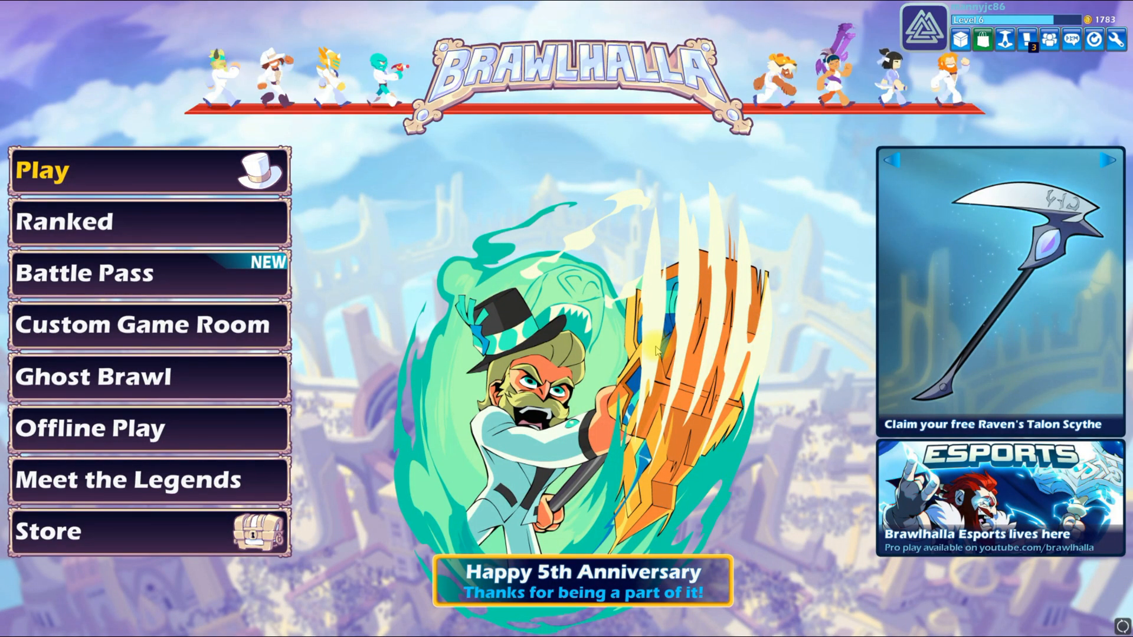
key(Escape)
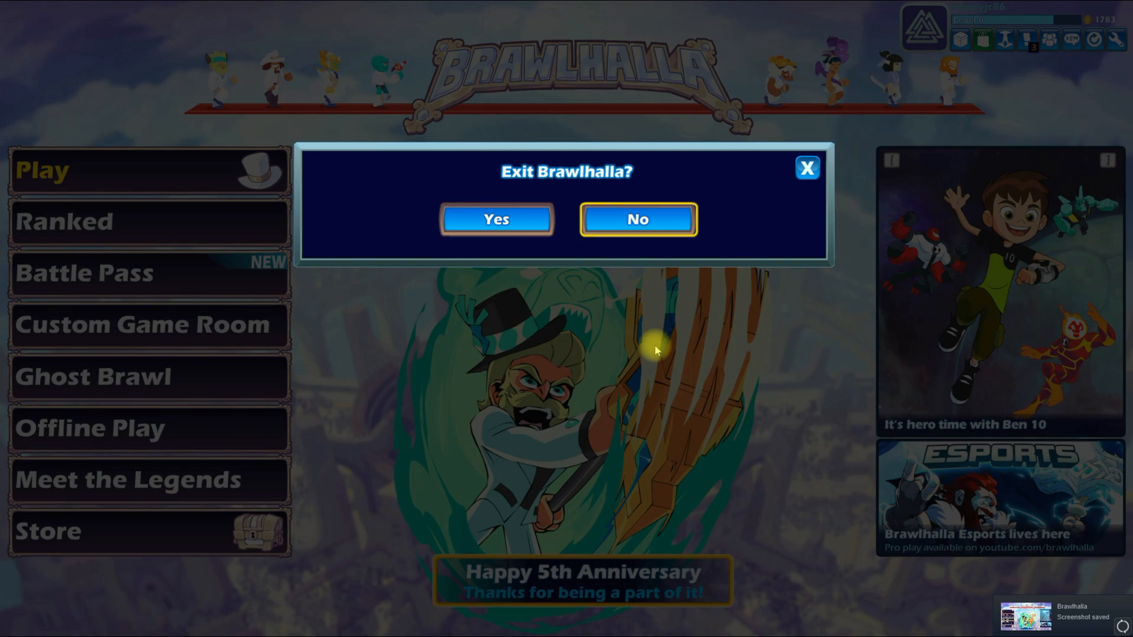
mouse_move(237, 385)
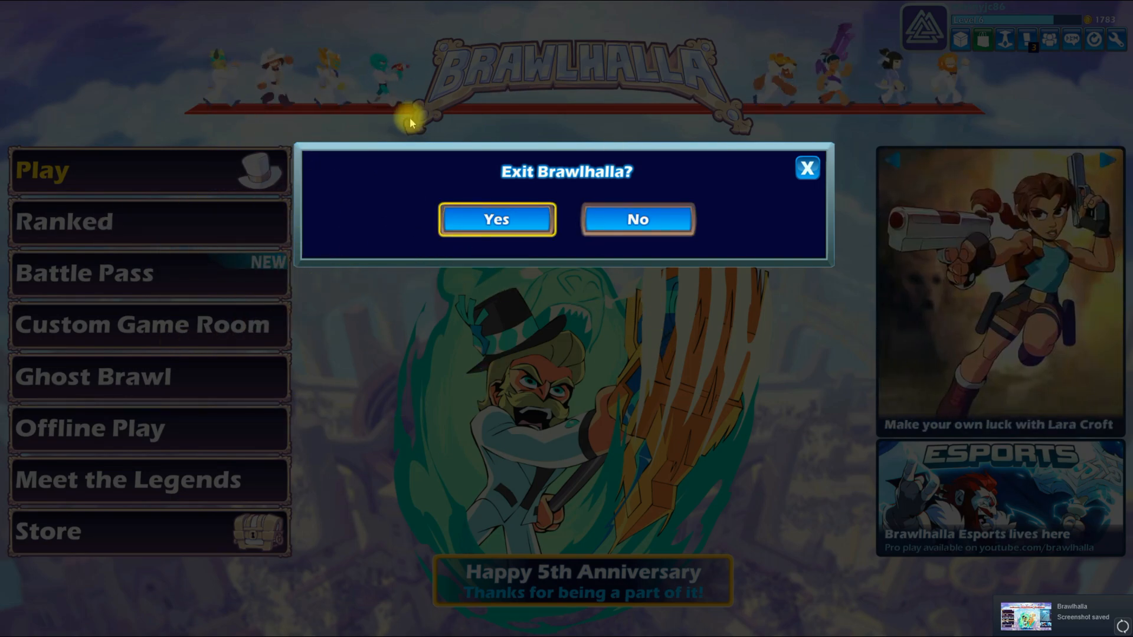
mouse_move(309, 334)
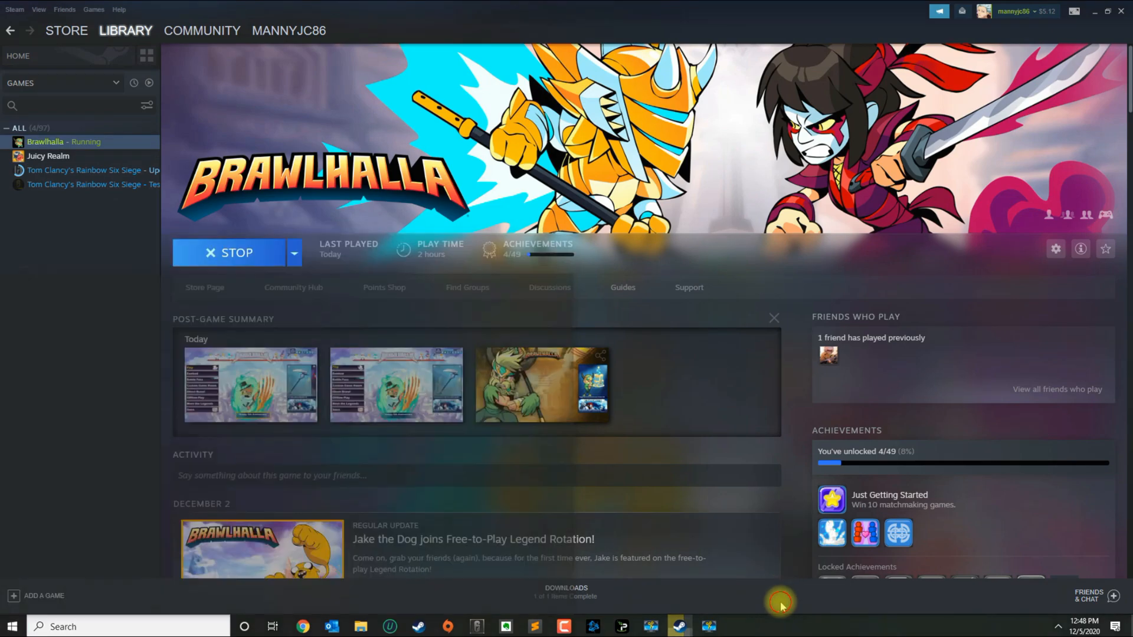
- Quit Brawlhalla, open View > Screenshots and select the third loading-screen thumbnail
click(236, 253)
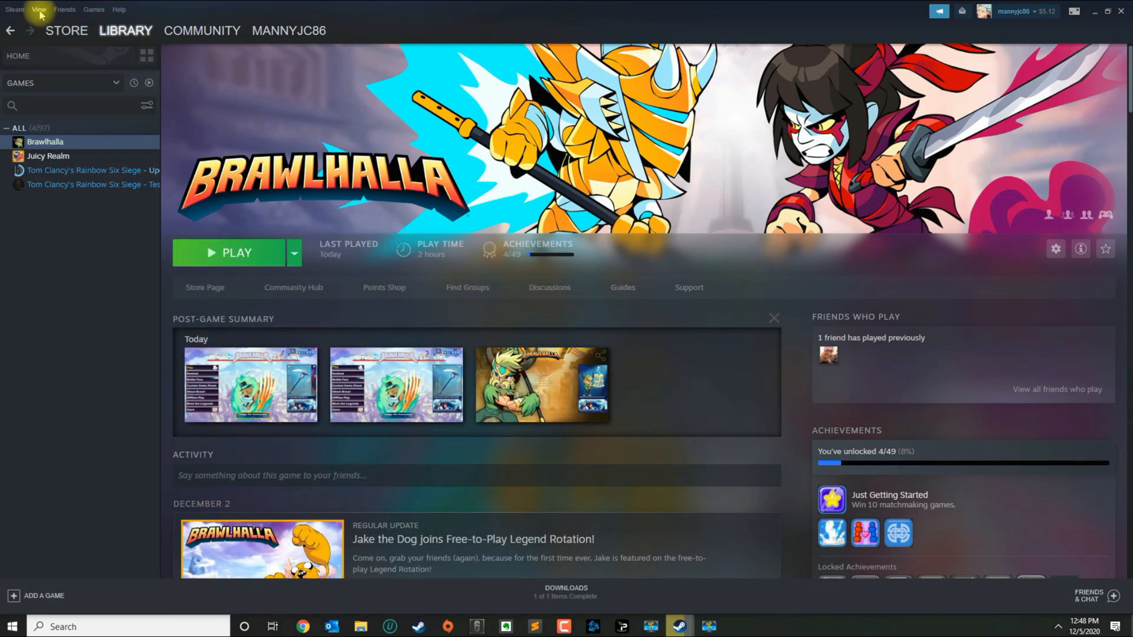
click(38, 9)
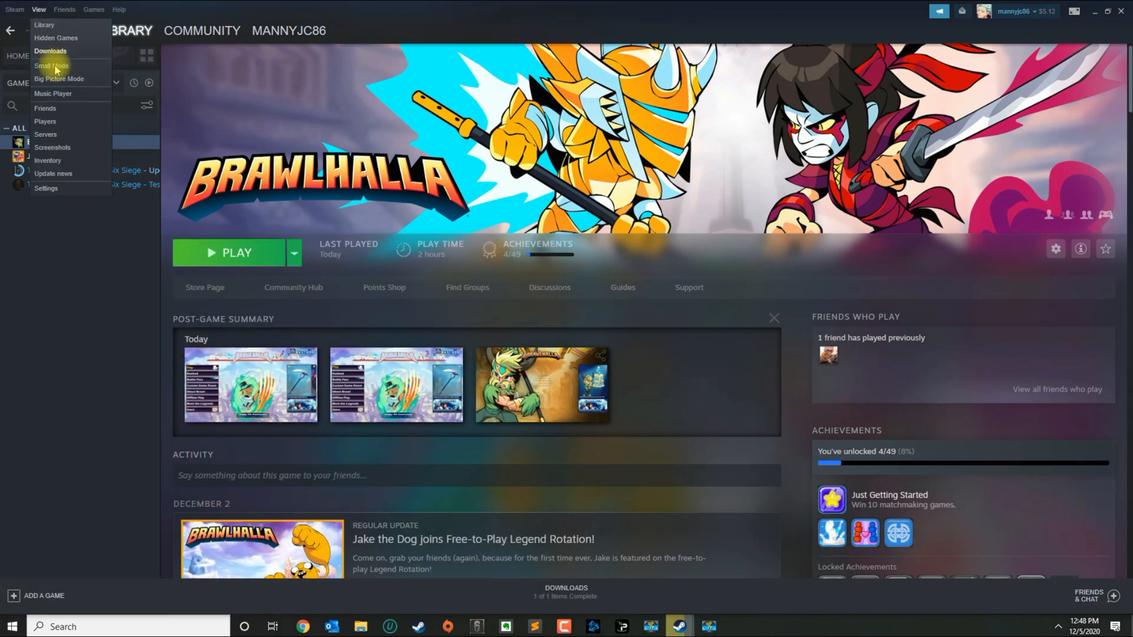
click(52, 147)
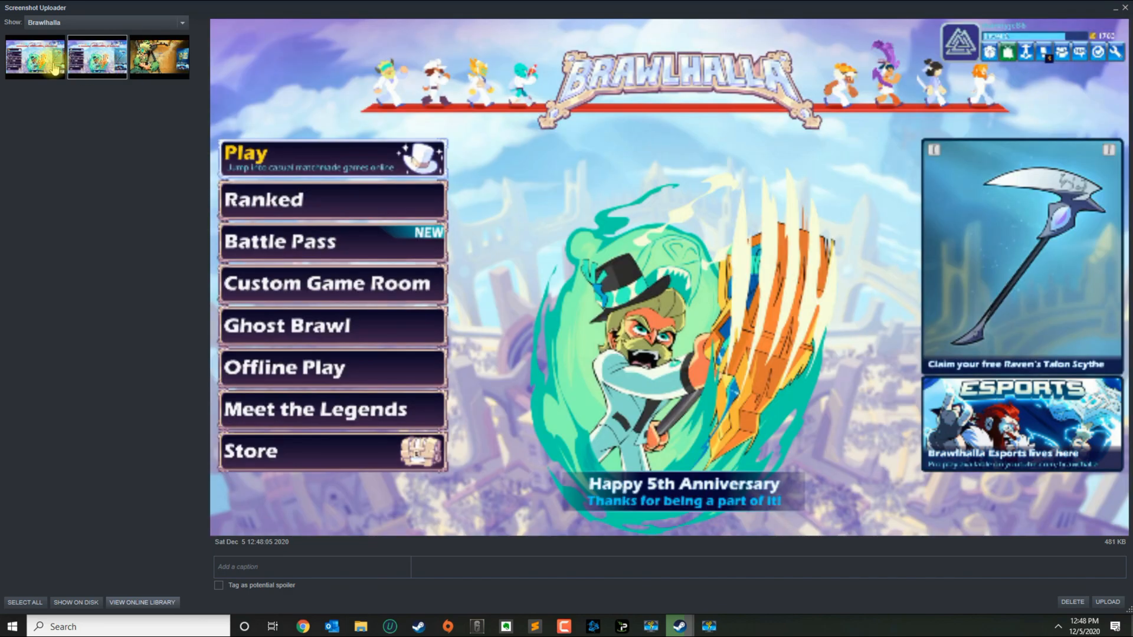
click(158, 56)
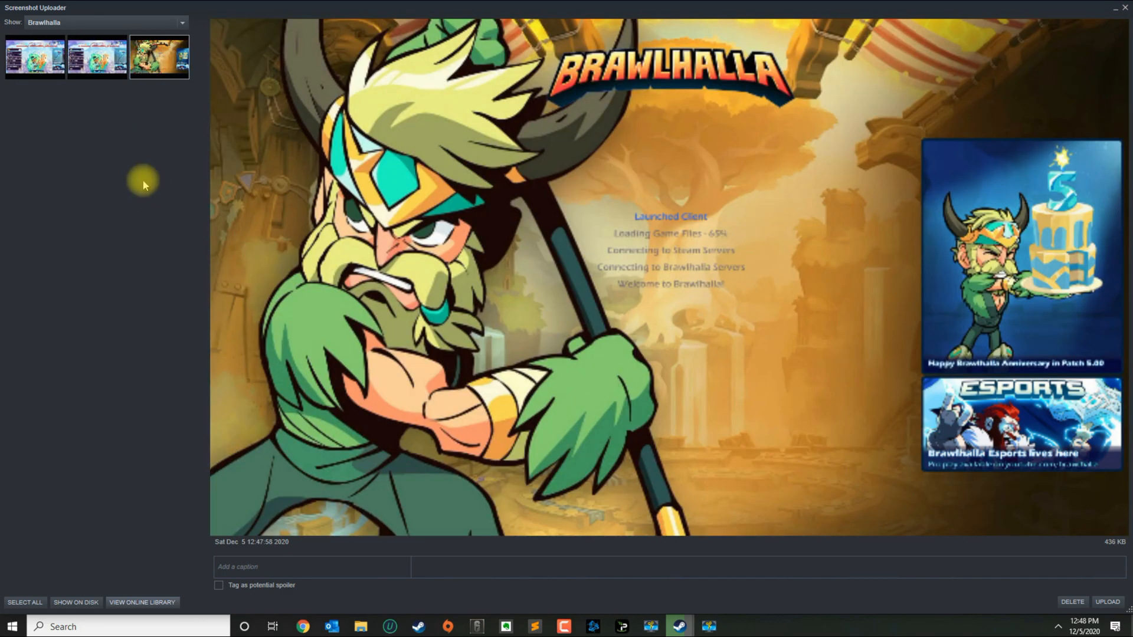
mouse_move(150, 44)
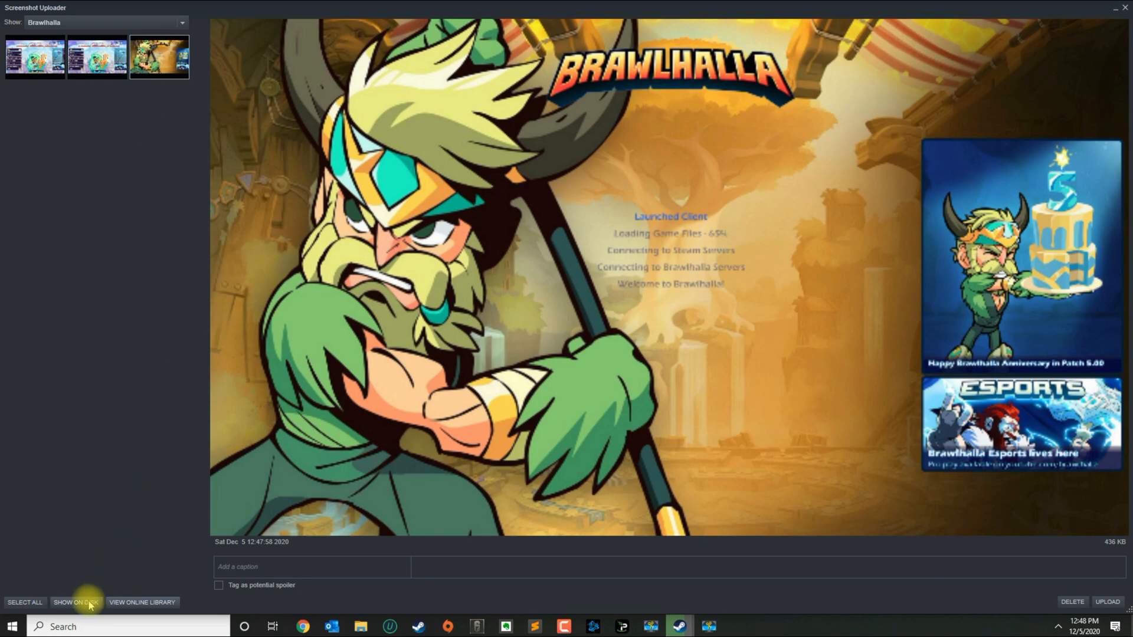
- Show the three screenshot files on disk in File Explorer, then return to Screenshot Uploader
click(76, 602)
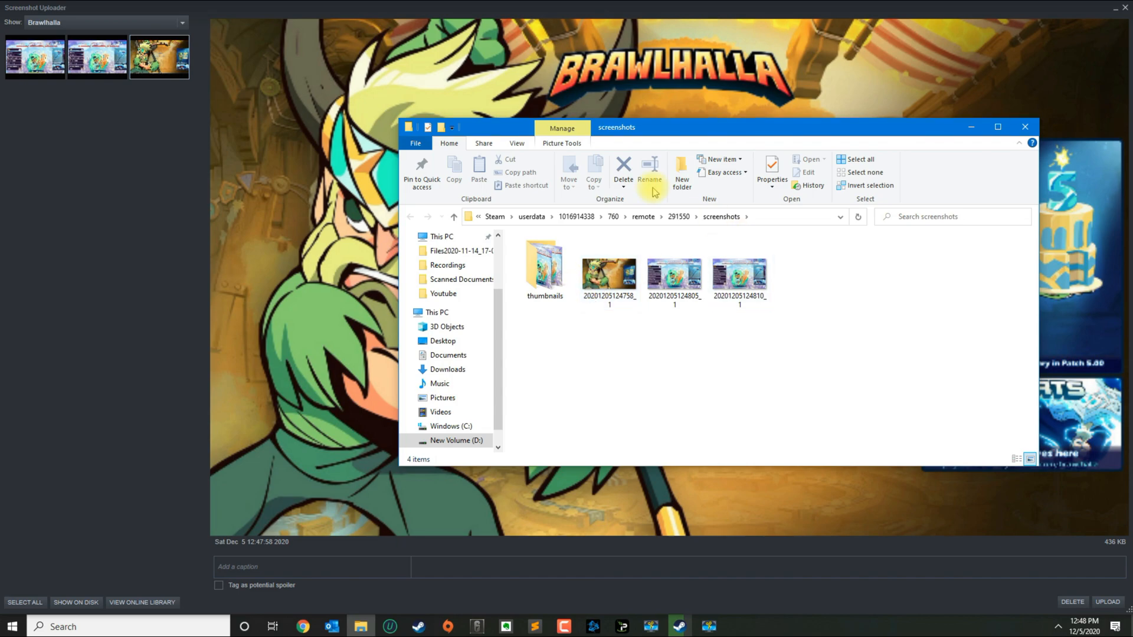
mouse_move(773, 276)
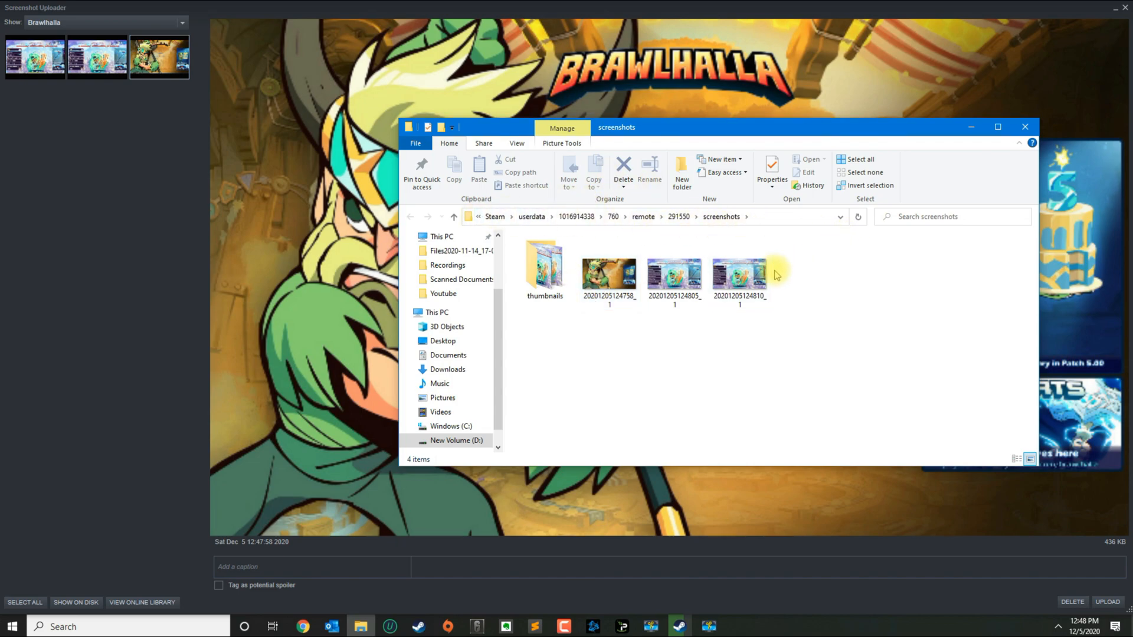
mouse_move(666, 333)
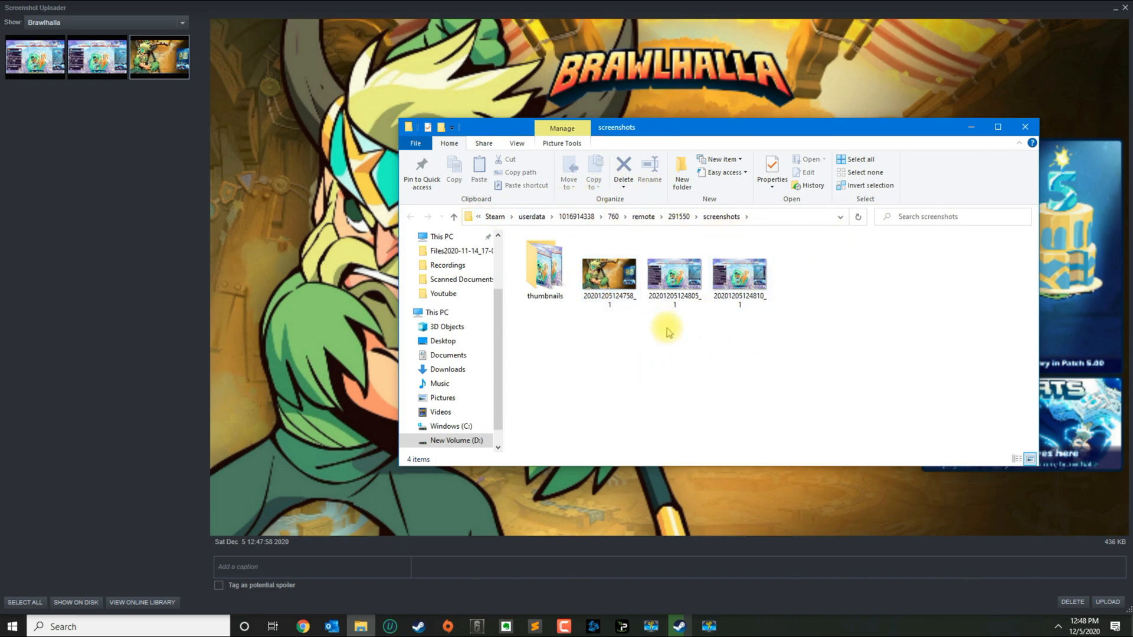
mouse_move(609, 272)
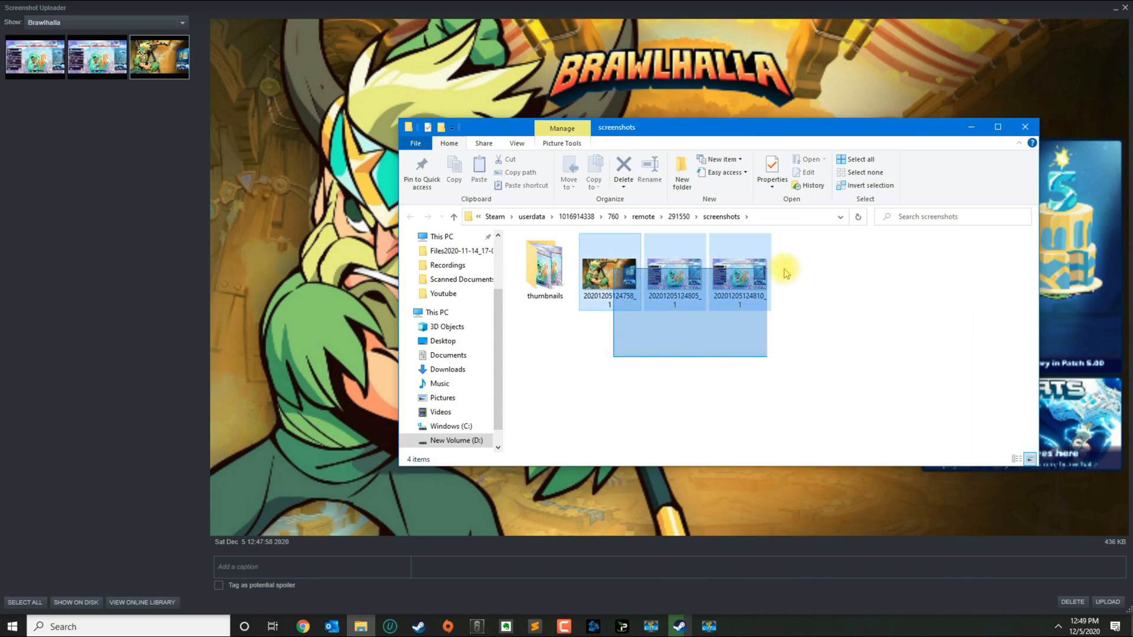
right_click(737, 271)
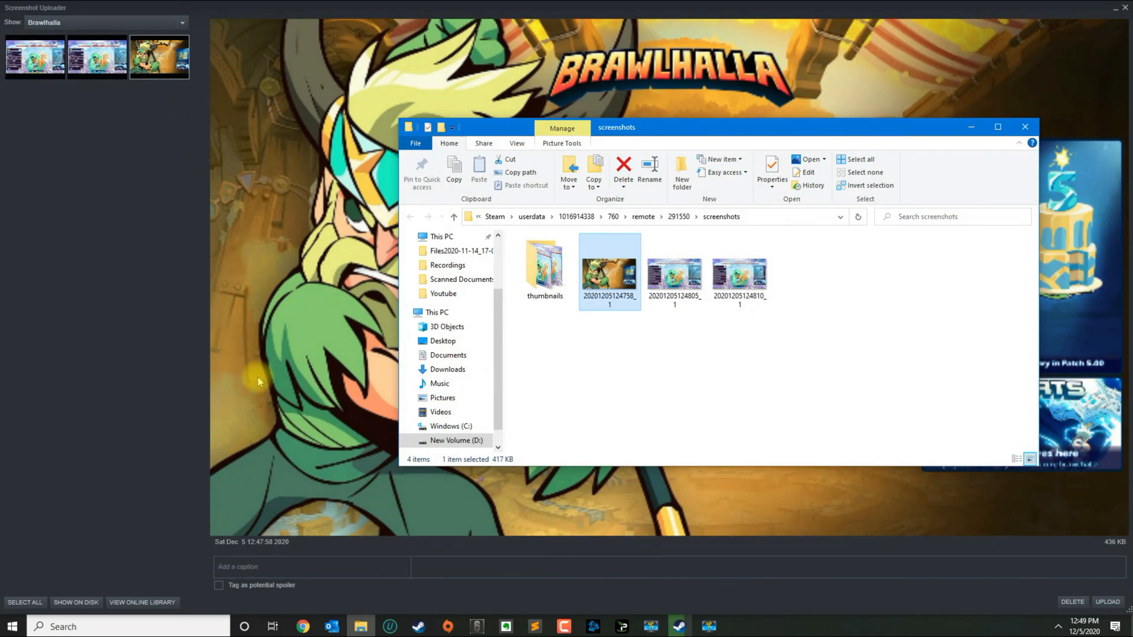
click(1024, 126)
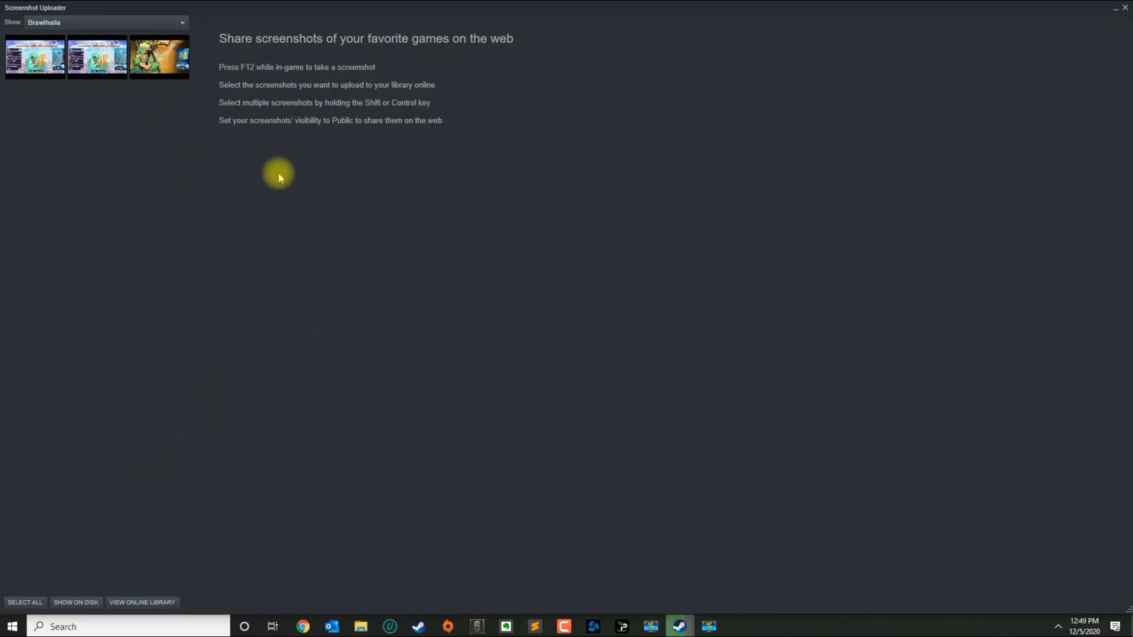